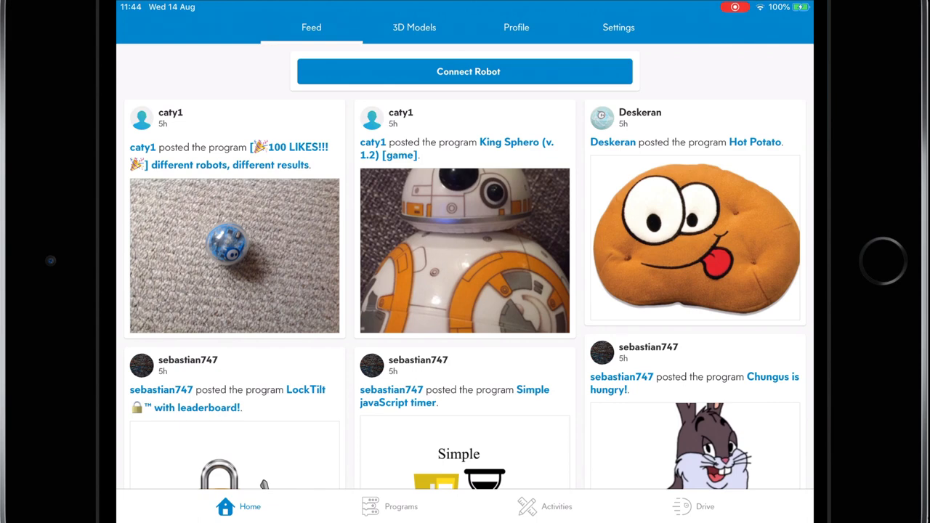
From My Programs, create a new Draw-type Sphero program named 'Draw'.
{"action": "scroll", "scroll_direction": "down", "scroll_amount": 3}
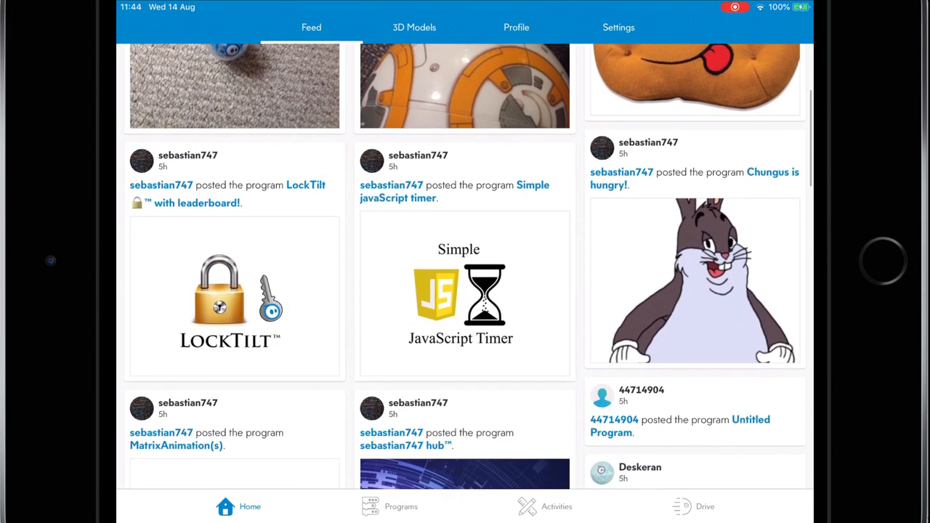
{"action": "scroll", "scroll_direction": "down", "scroll_amount": 3}
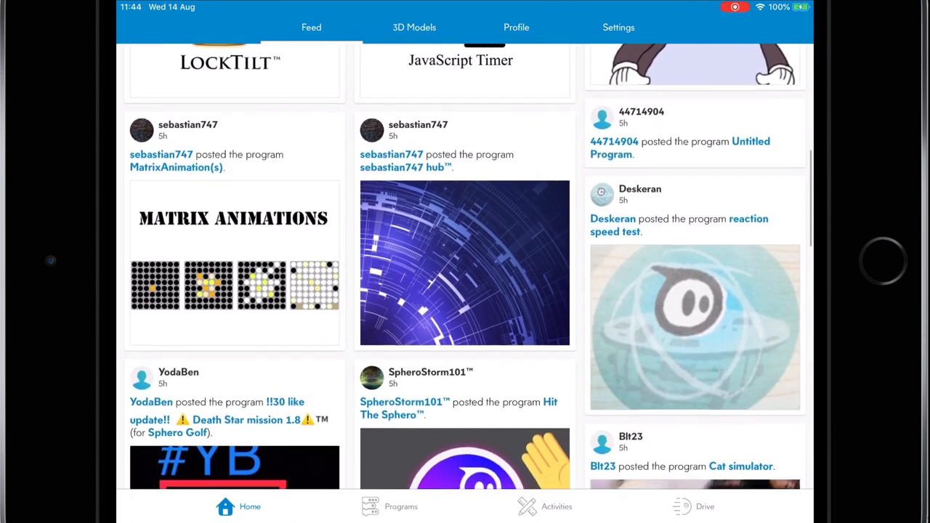
{"action": "scroll", "scroll_direction": "down", "scroll_amount": 3}
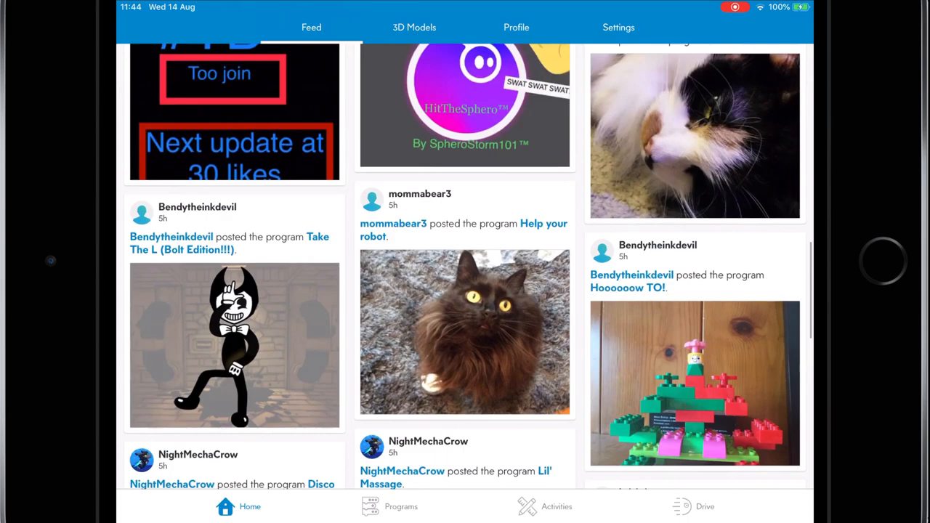
{"action": "scroll", "scroll_direction": "up", "scroll_amount": 3}
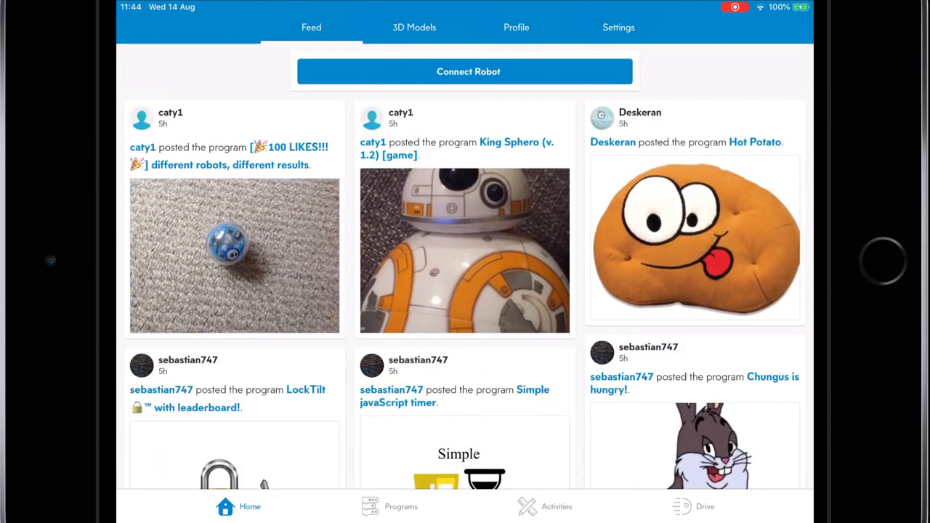
{"action": "left_click", "coordinate": [400, 506]}
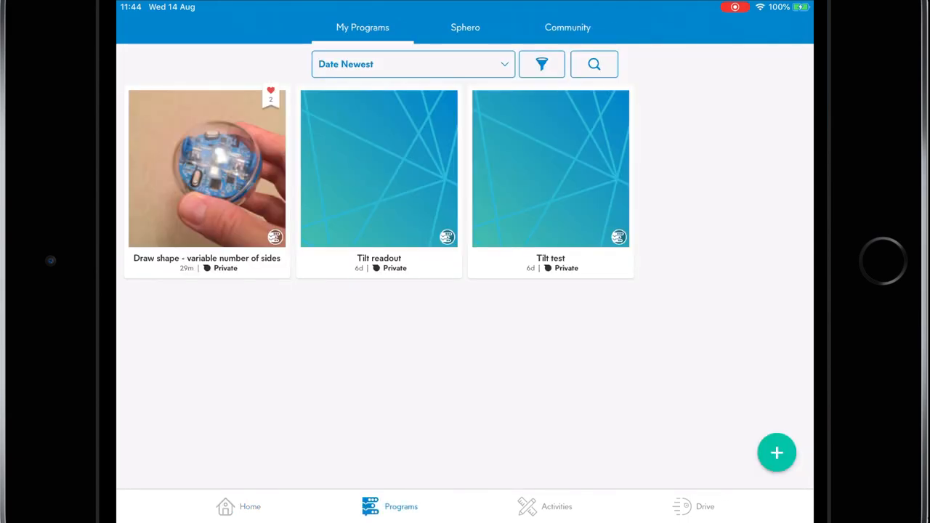
{"action": "left_click", "coordinate": [777, 453]}
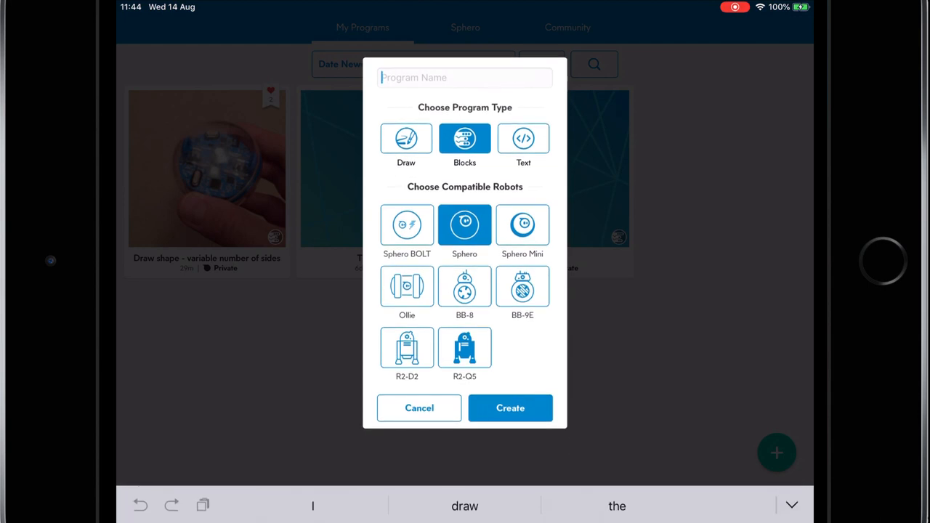
{"action": "type", "text": "Draw"}
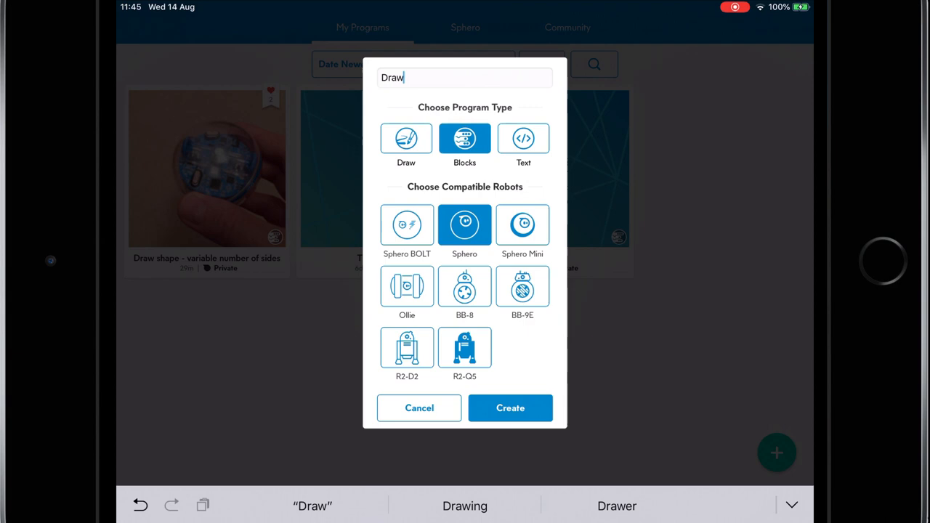
{"action": "left_click", "coordinate": [406, 138]}
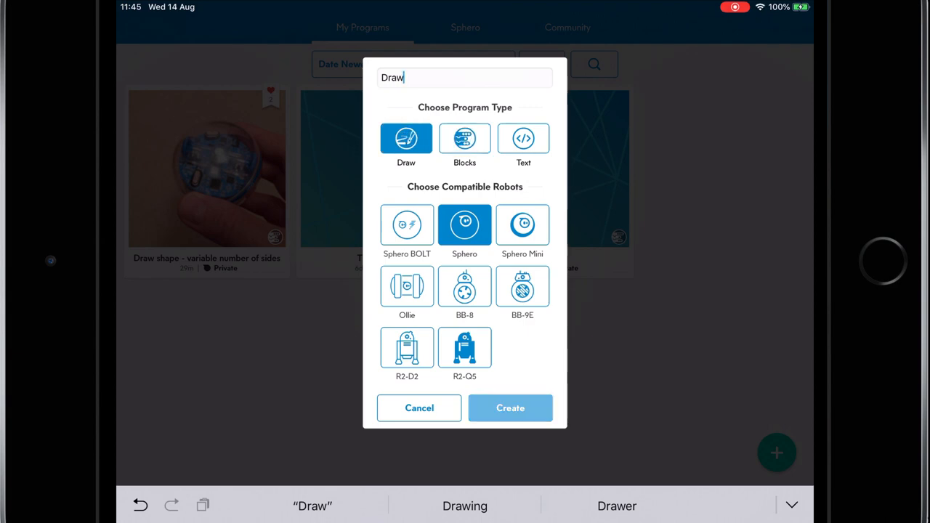
{"action": "left_click", "coordinate": [510, 407]}
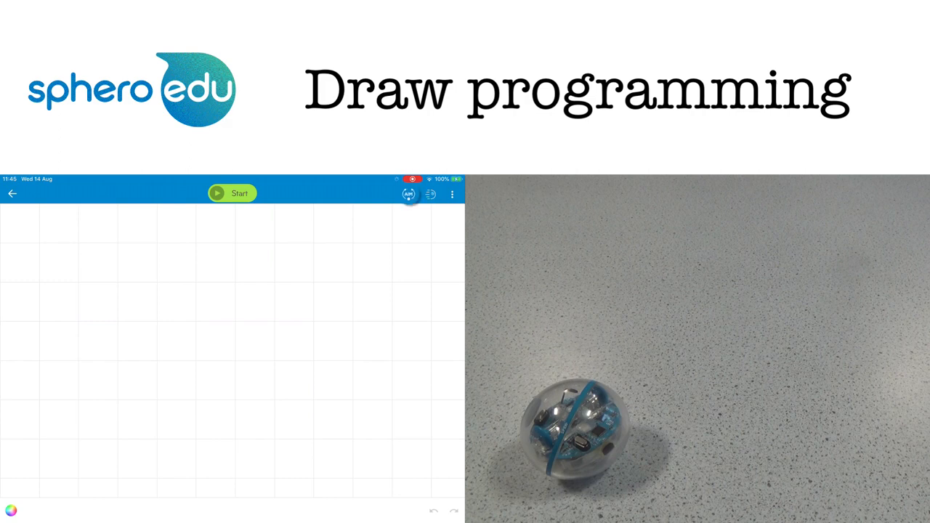
Connect the listed Sphero SPRK+ and aim it so the blue tail light faces you.
{"action": "left_click", "coordinate": [409, 194]}
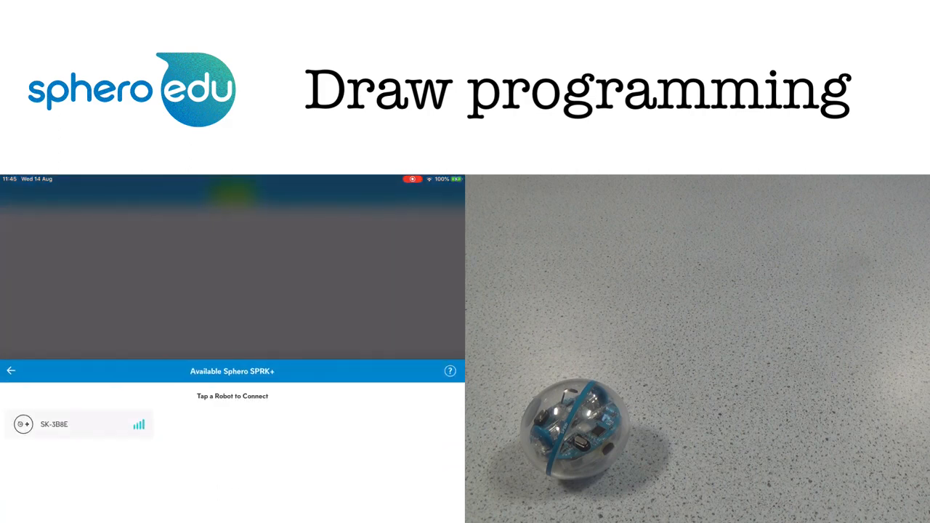
{"action": "left_click", "coordinate": [77, 423]}
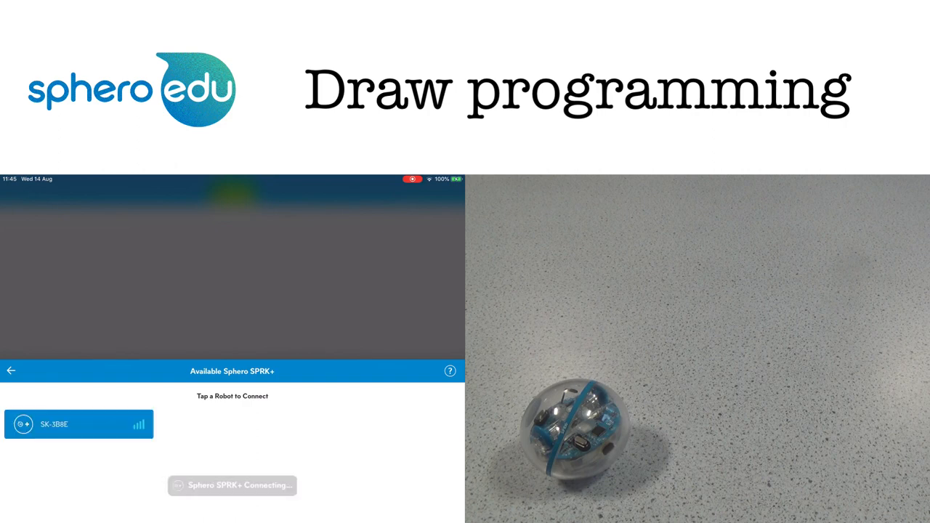
{"action": "left_click", "coordinate": [78, 423]}
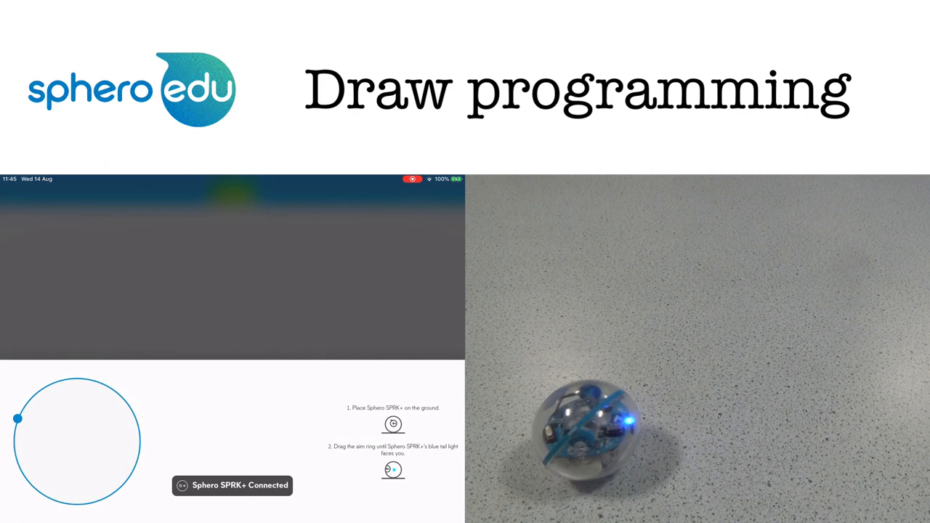
{"action": "left_click_drag", "start_coordinate": [18, 417], "coordinate": [98, 381]}
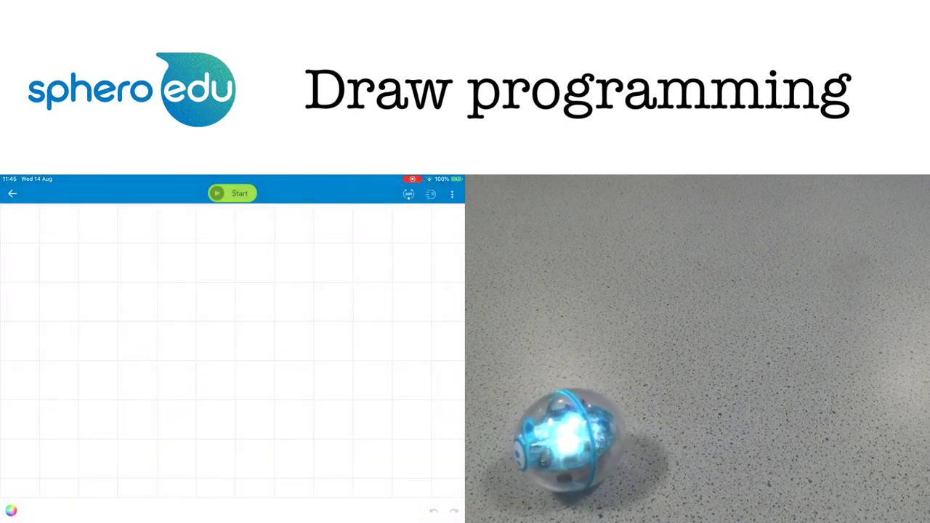
Draw a small coloured square path, run it on the robot, then stop it.
{"action": "left_click", "coordinate": [10, 510]}
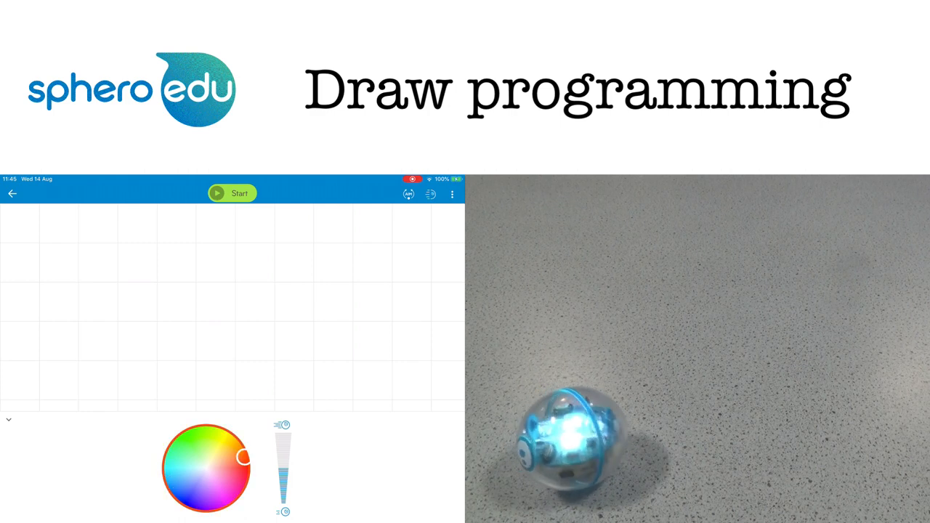
{"action": "left_click_drag", "start_coordinate": [202, 341], "coordinate": [201, 373]}
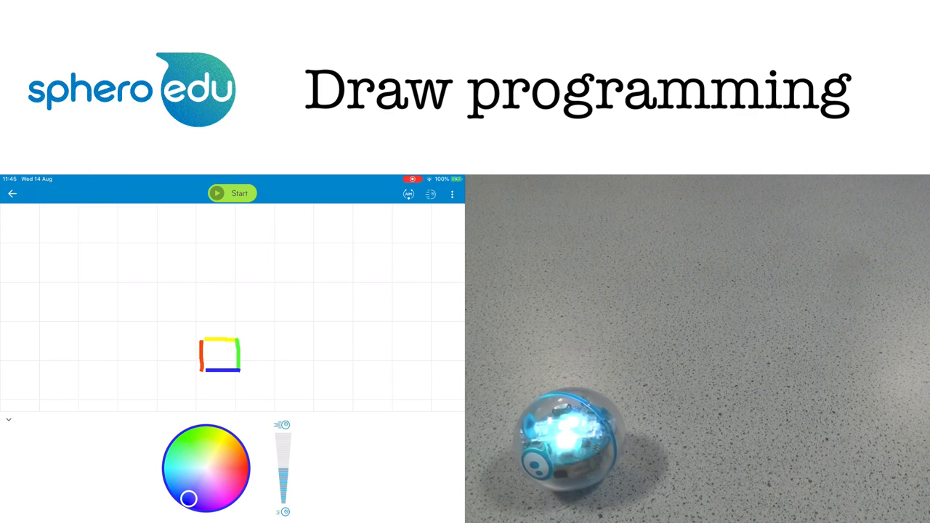
{"action": "left_click", "coordinate": [232, 193]}
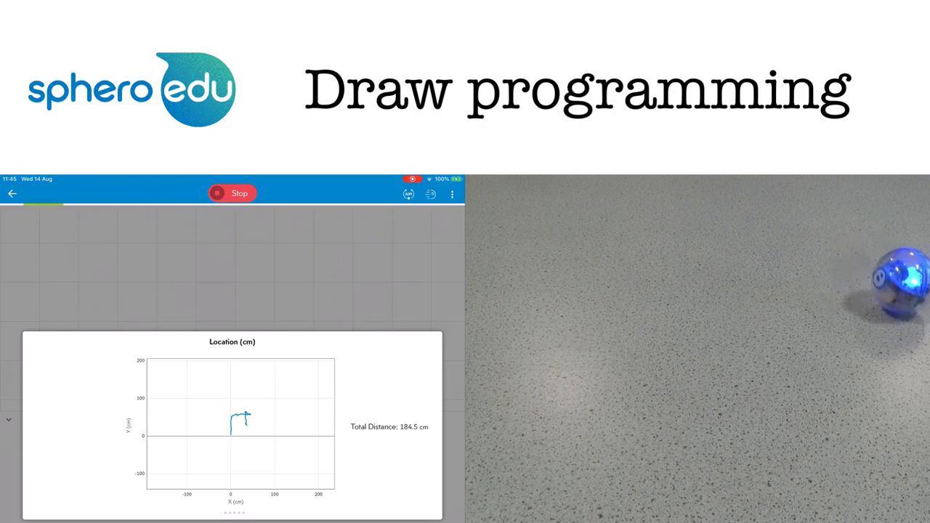
{"action": "left_click", "coordinate": [232, 192]}
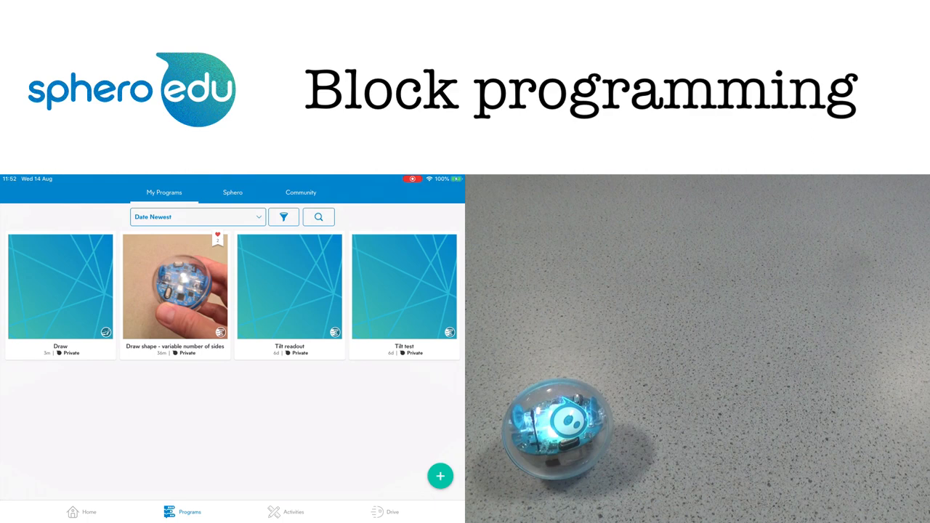
Create a Blocks-type Sphero program named 'Blocks'.
{"action": "left_click", "coordinate": [440, 476]}
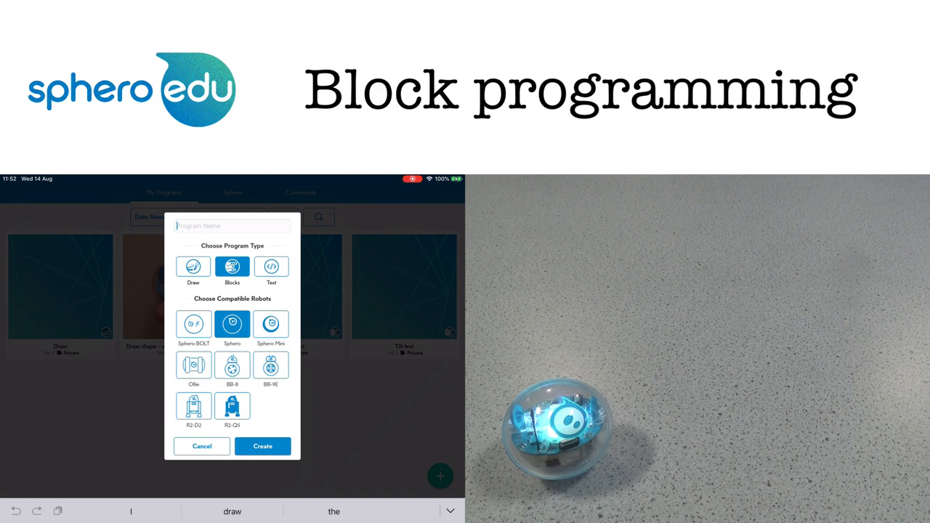
{"action": "type", "text": "Blocks"}
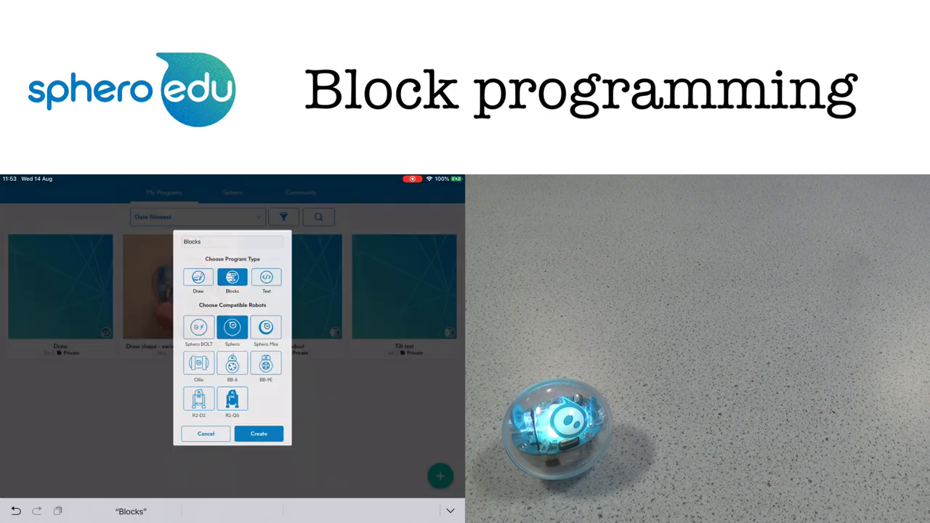
{"action": "left_click", "coordinate": [259, 434]}
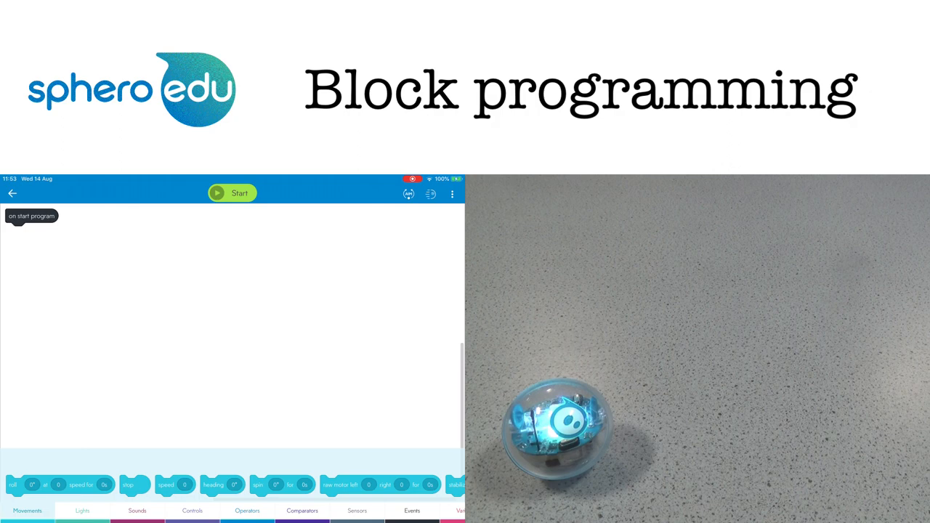
Add LED, roll and delay blocks for headings 0°, 90°, 180° and 270° at speed 50 for 1s each.
{"action": "left_click", "coordinate": [82, 510]}
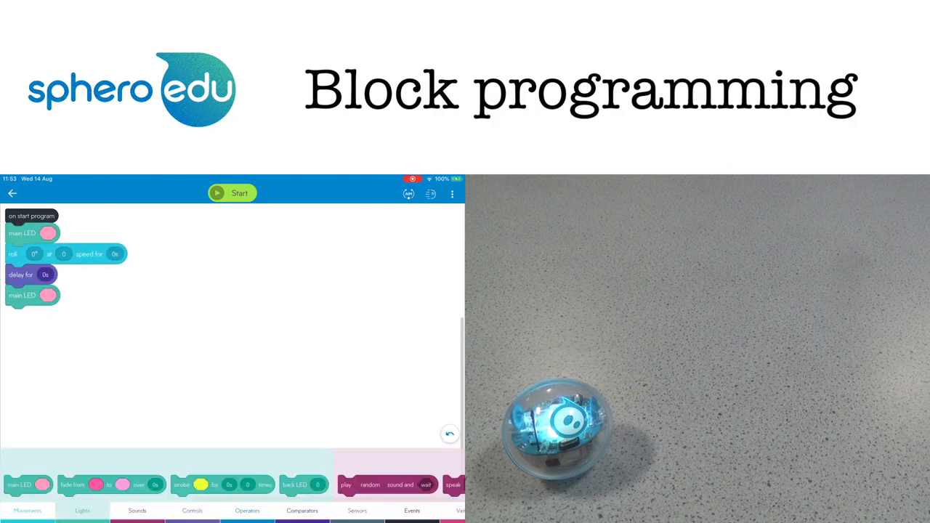
{"action": "left_click", "coordinate": [48, 232]}
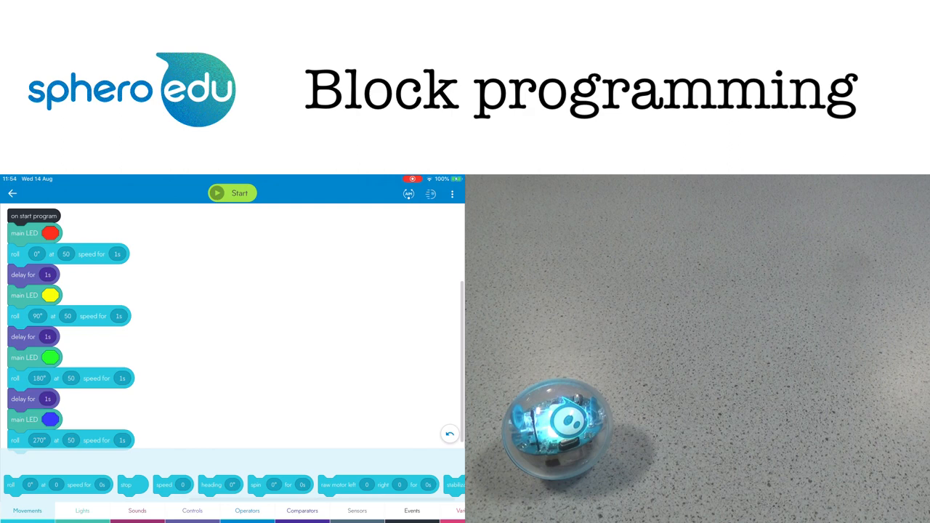
{"action": "left_click", "coordinate": [232, 193]}
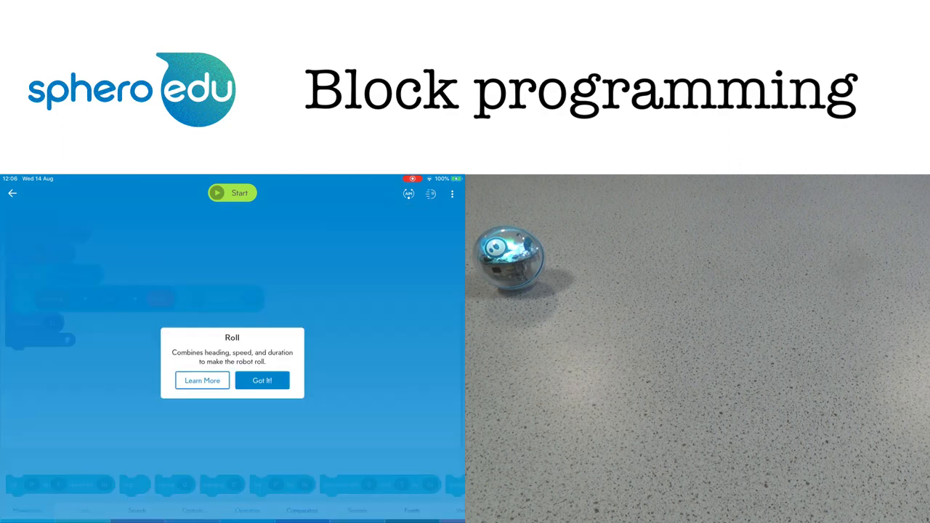
Dismiss the Roll help, then run the six-sided loop program and stop it.
{"action": "left_click", "coordinate": [202, 380]}
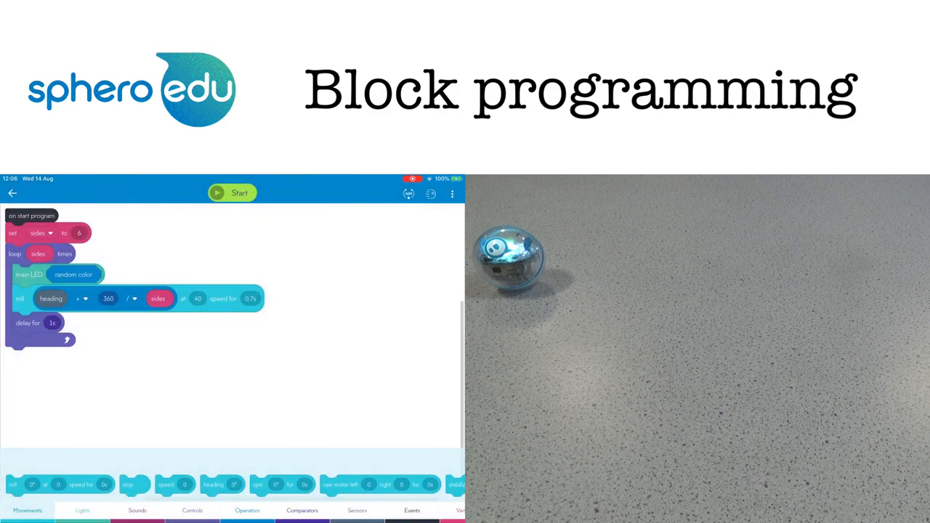
{"action": "left_click", "coordinate": [231, 192]}
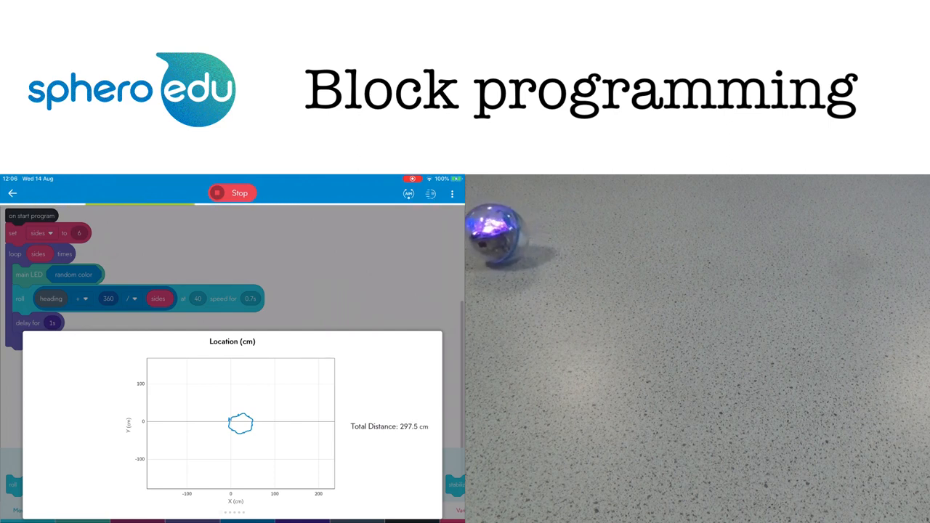
{"action": "left_click", "coordinate": [239, 192]}
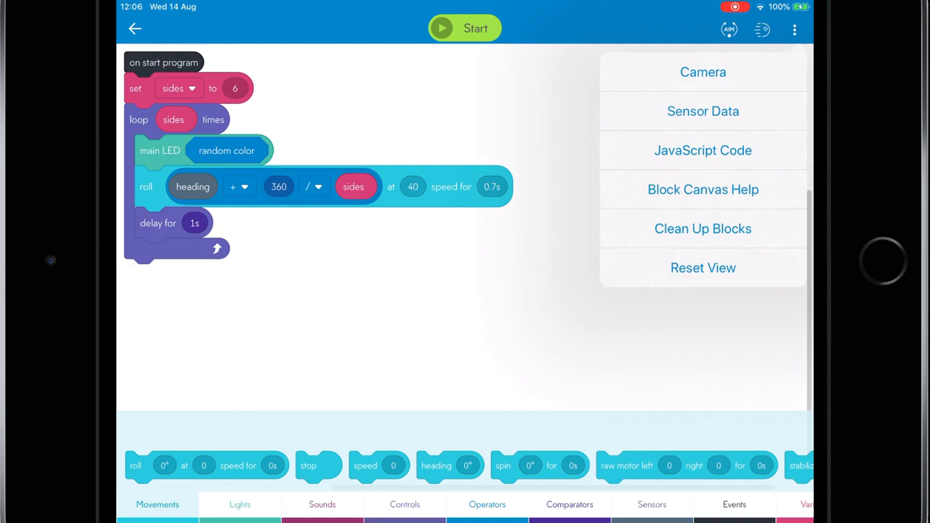
{"action": "left_click", "coordinate": [702, 111]}
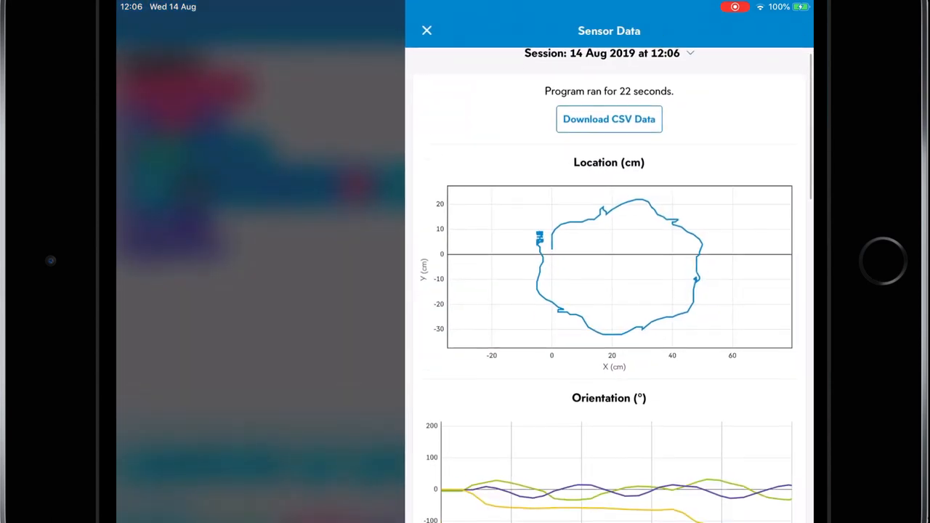
{"action": "scroll", "scroll_direction": "down", "scroll_amount": 3}
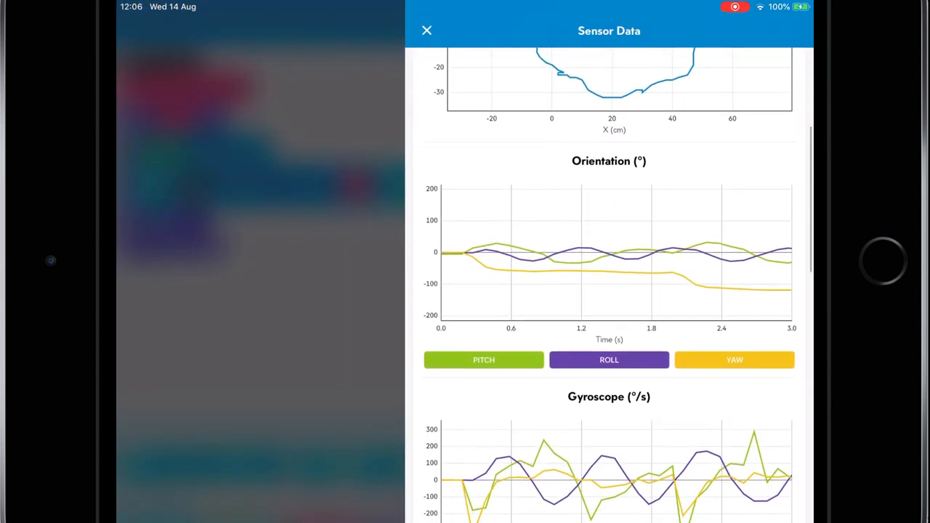
{"action": "scroll", "scroll_direction": "down", "scroll_amount": 3}
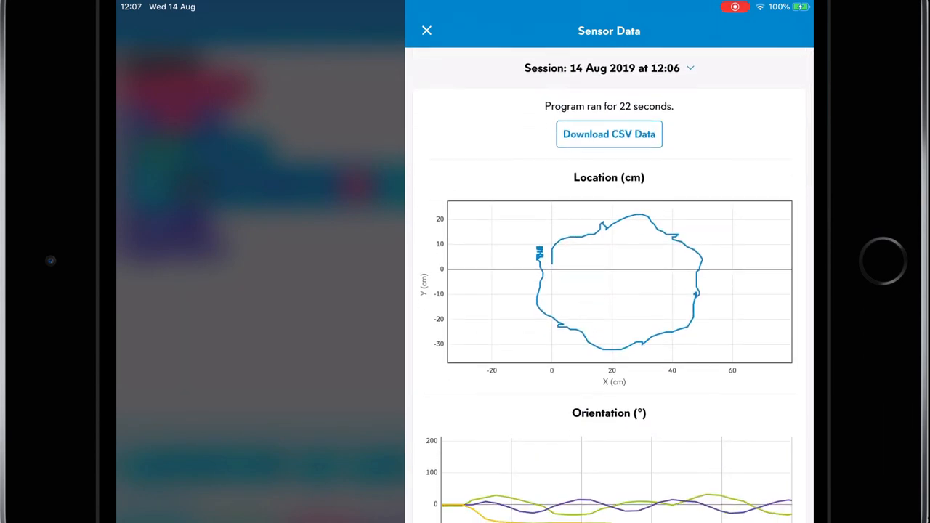
{"action": "left_click", "coordinate": [426, 30]}
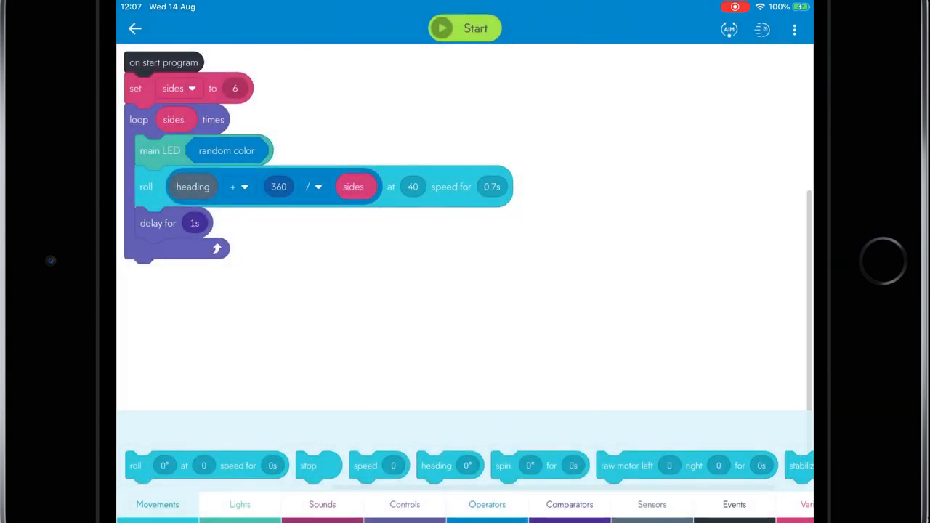
Exit the block editor, then view and close the variable-sides program's details.
{"action": "left_click", "coordinate": [794, 29]}
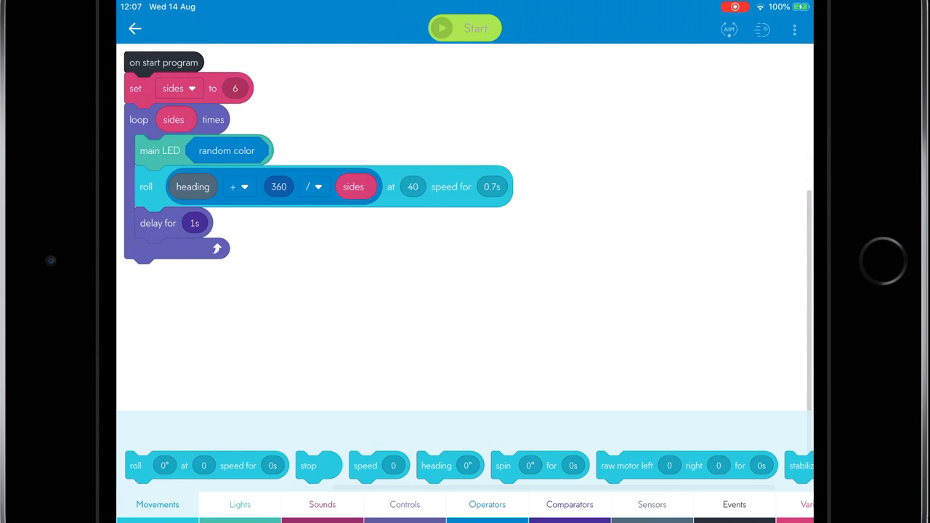
{"action": "left_click", "coordinate": [762, 29]}
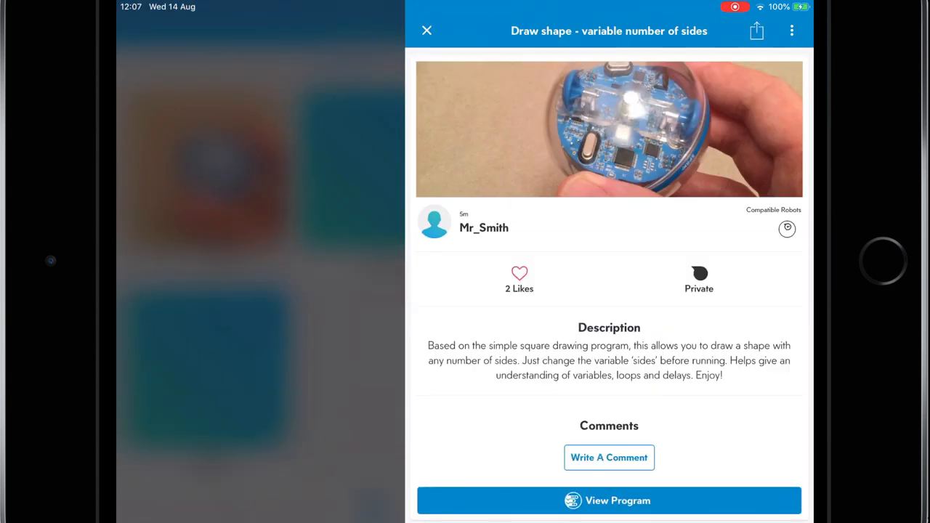
{"action": "left_click", "coordinate": [426, 31]}
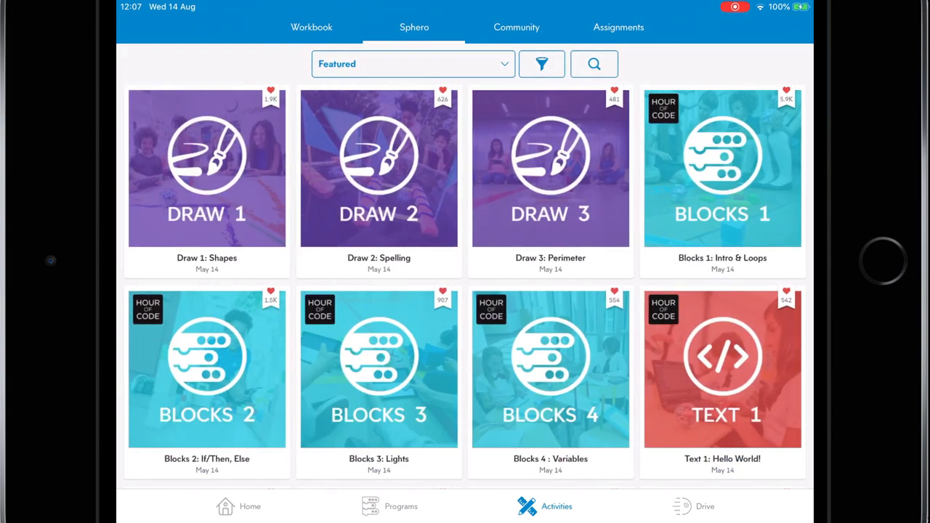
Scroll through Sphero's featured activities, then scroll the Community activities.
{"action": "scroll", "scroll_direction": "down", "scroll_amount": 3}
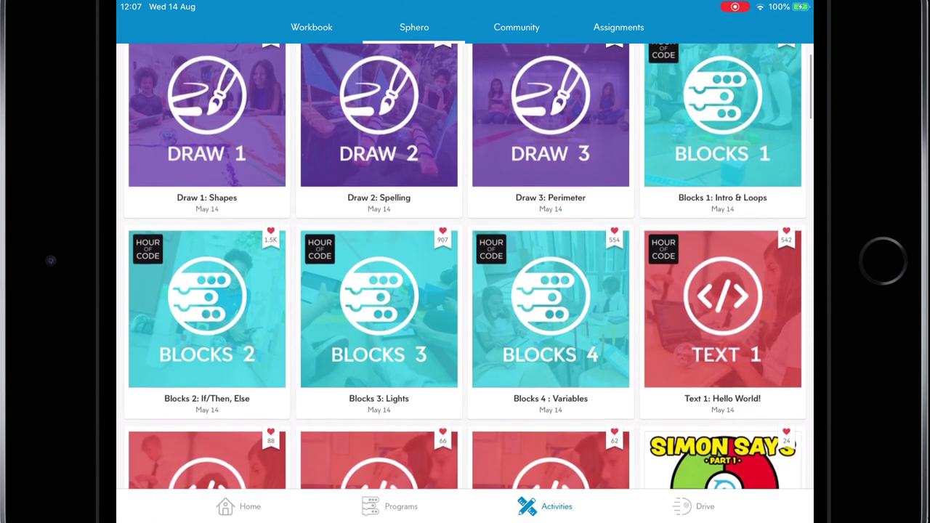
{"action": "scroll", "scroll_direction": "down", "scroll_amount": 3}
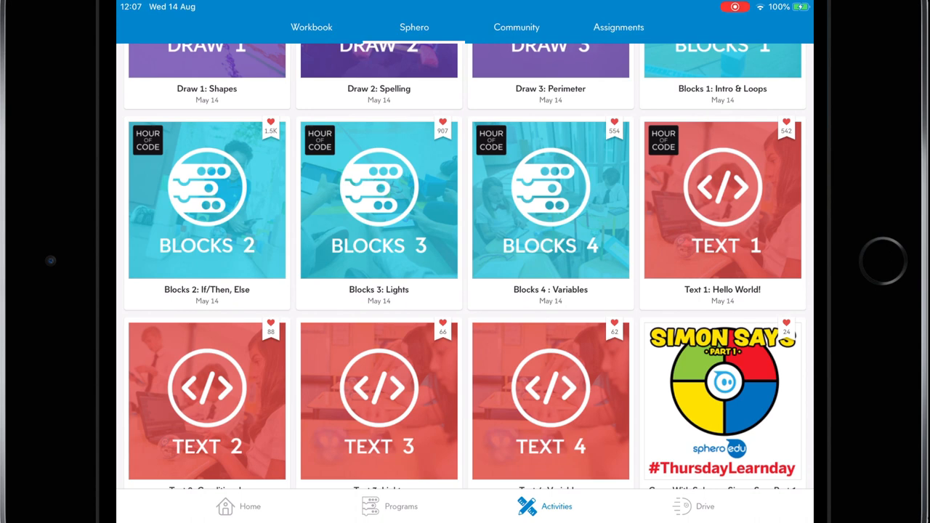
{"action": "scroll", "scroll_direction": "down", "scroll_amount": 3}
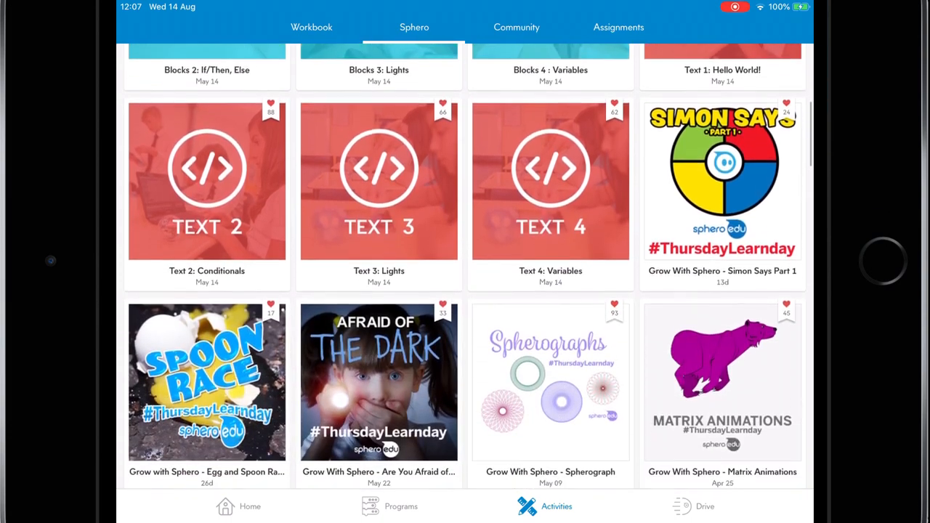
{"action": "scroll", "scroll_direction": "down", "scroll_amount": 3}
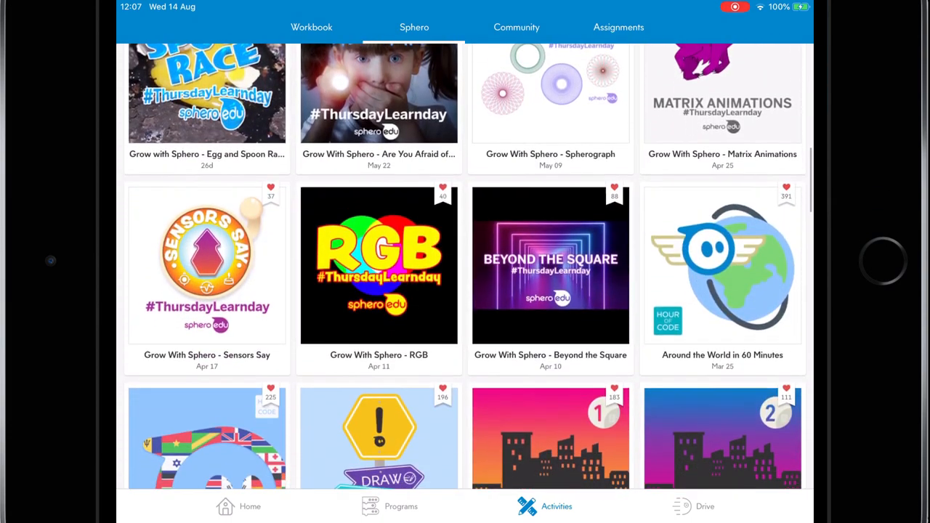
{"action": "scroll", "scroll_direction": "down", "scroll_amount": 3}
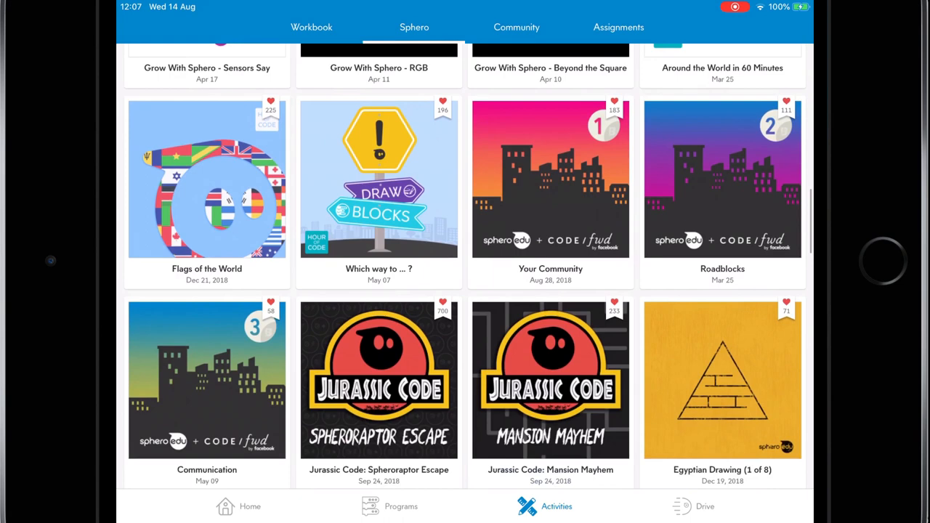
{"action": "scroll", "scroll_direction": "down", "scroll_amount": 3}
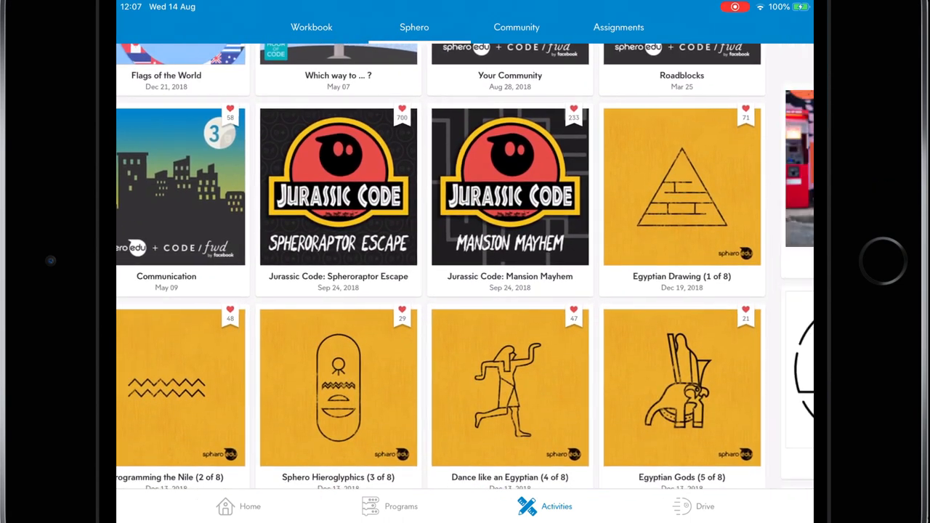
{"action": "left_click", "coordinate": [516, 27]}
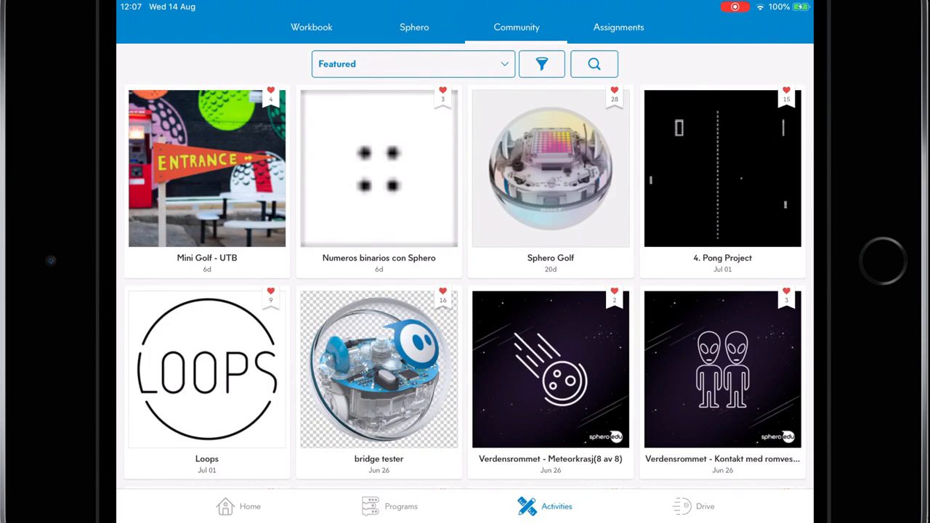
{"action": "scroll", "scroll_direction": "down", "scroll_amount": 3}
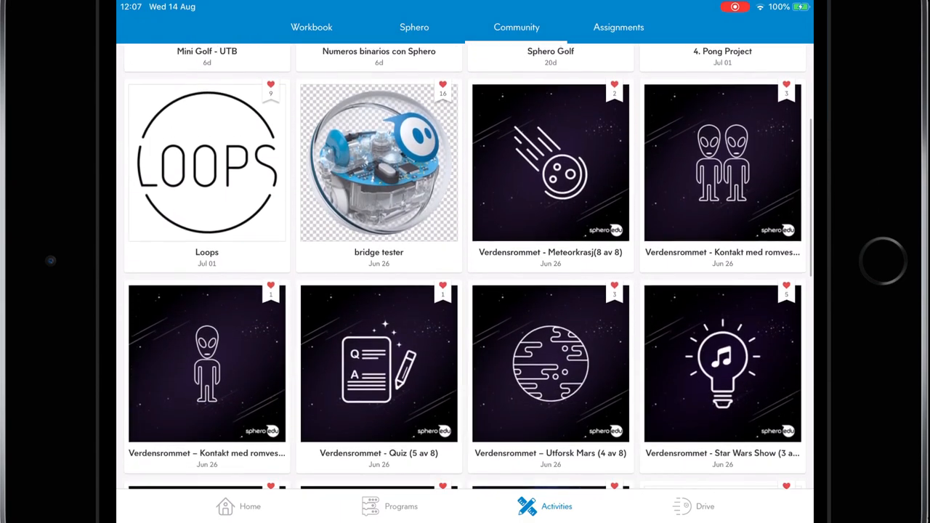